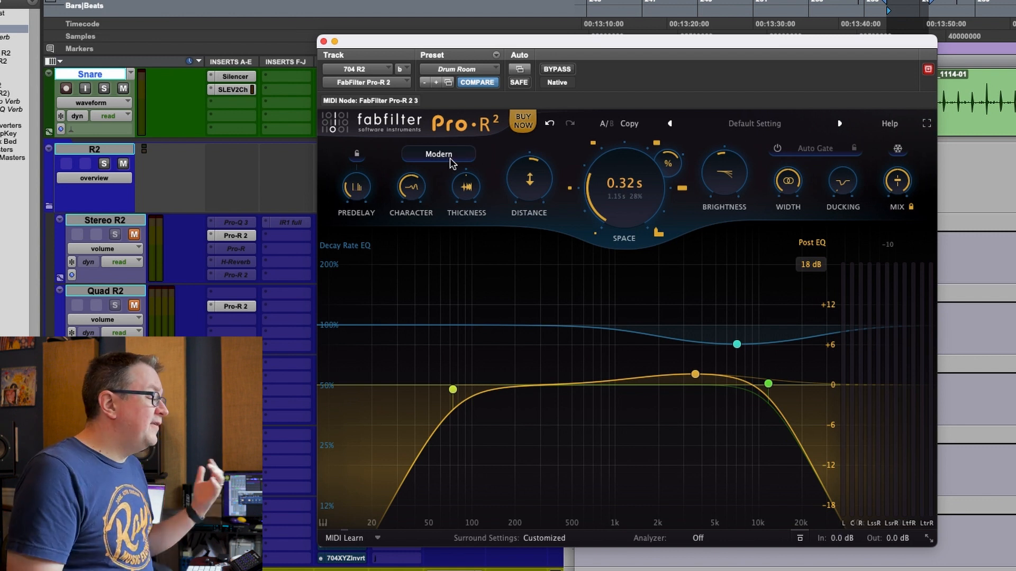
Keep the Modern reverb model in the character model list and close the list
click(438, 154)
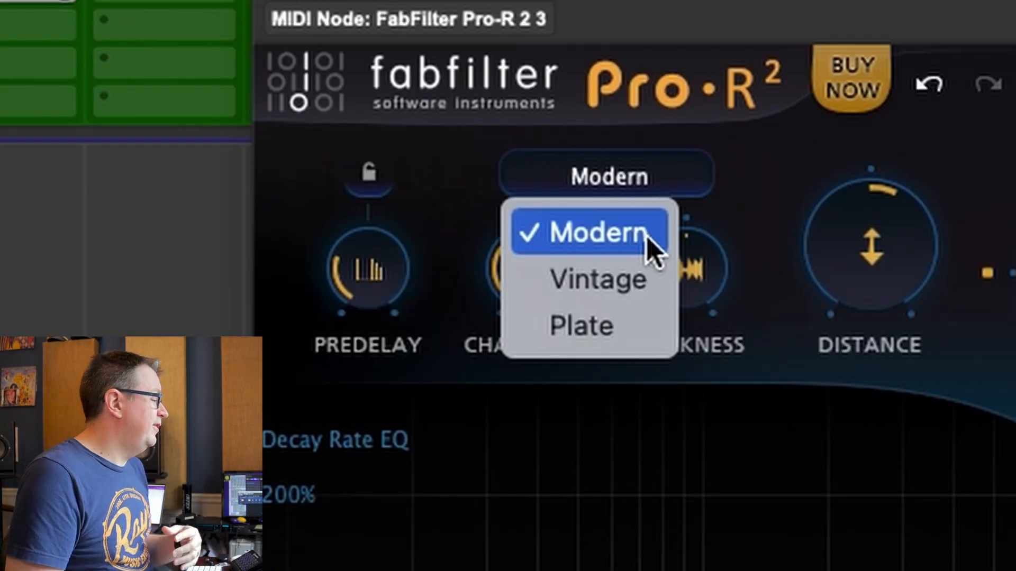
mouse_move(599, 279)
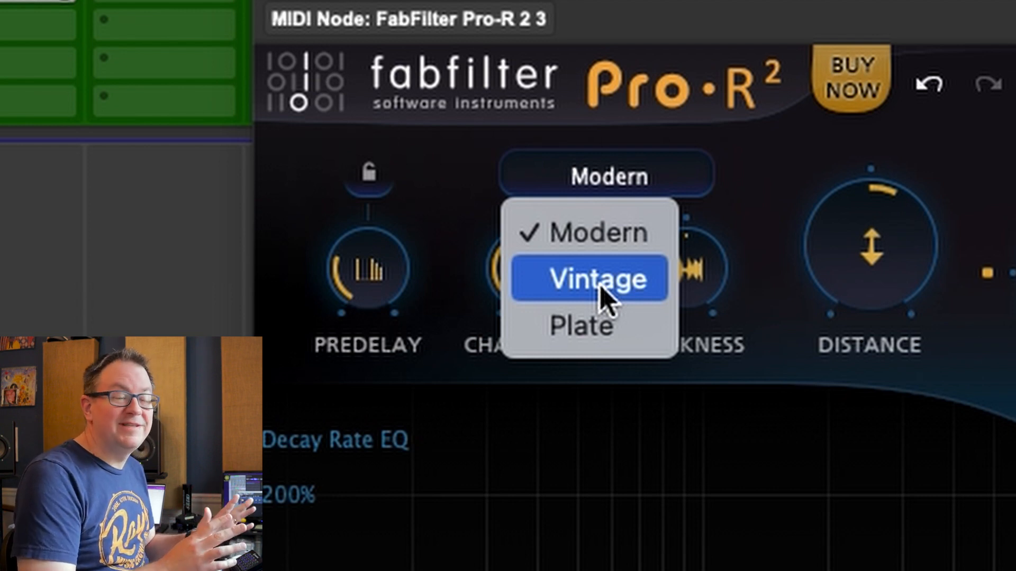
mouse_move(589, 233)
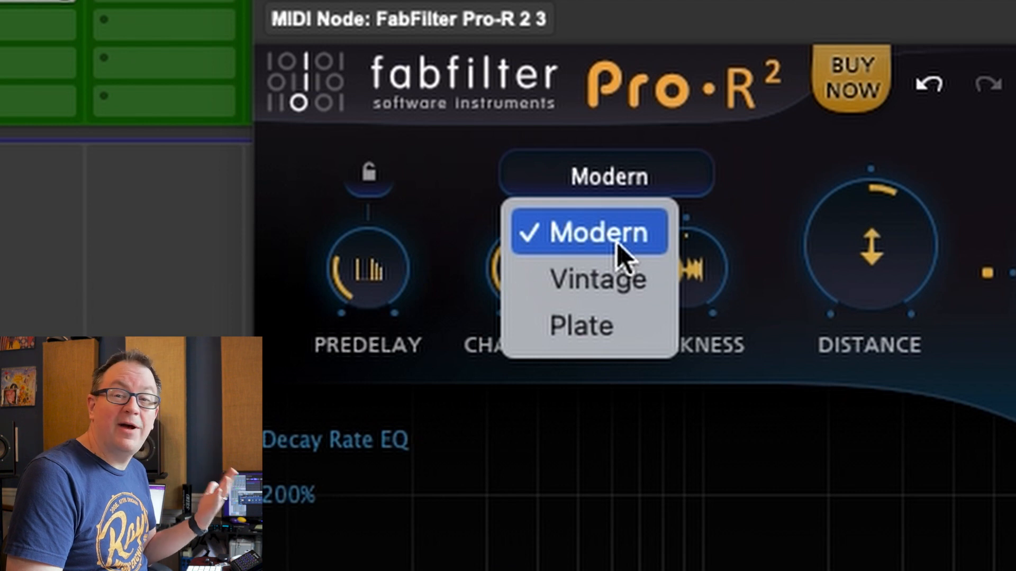
click(588, 232)
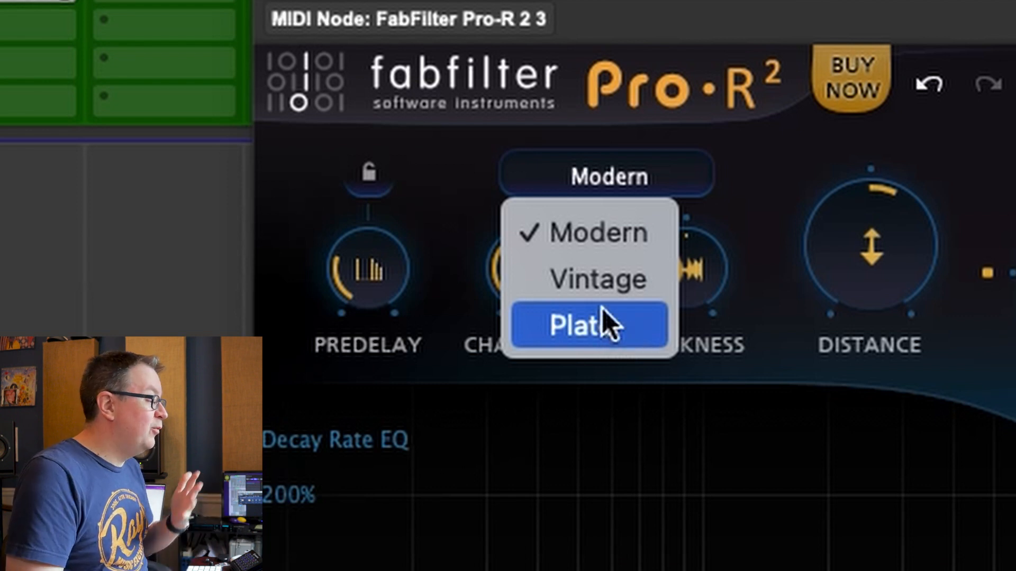
mouse_move(608, 249)
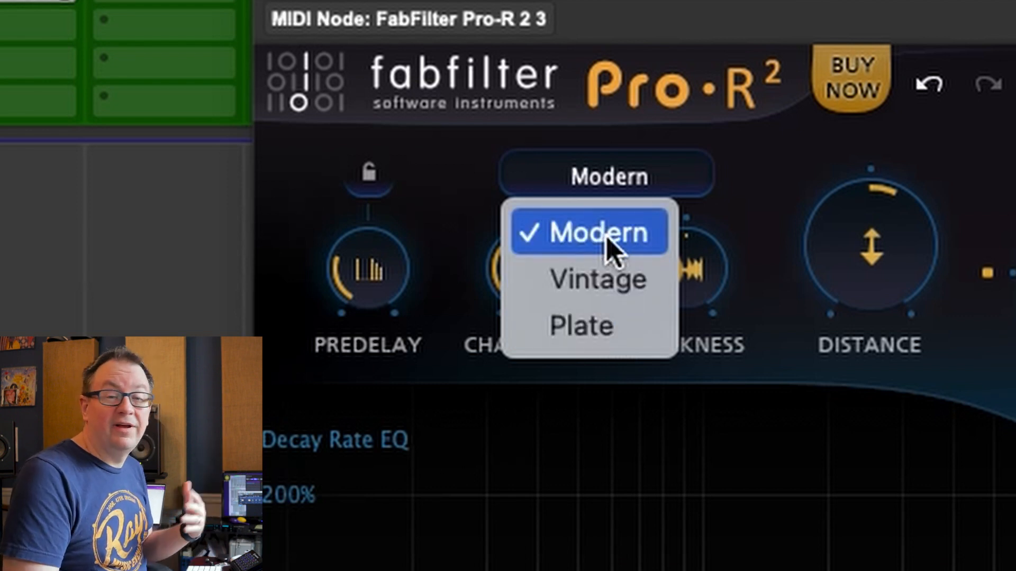
click(588, 232)
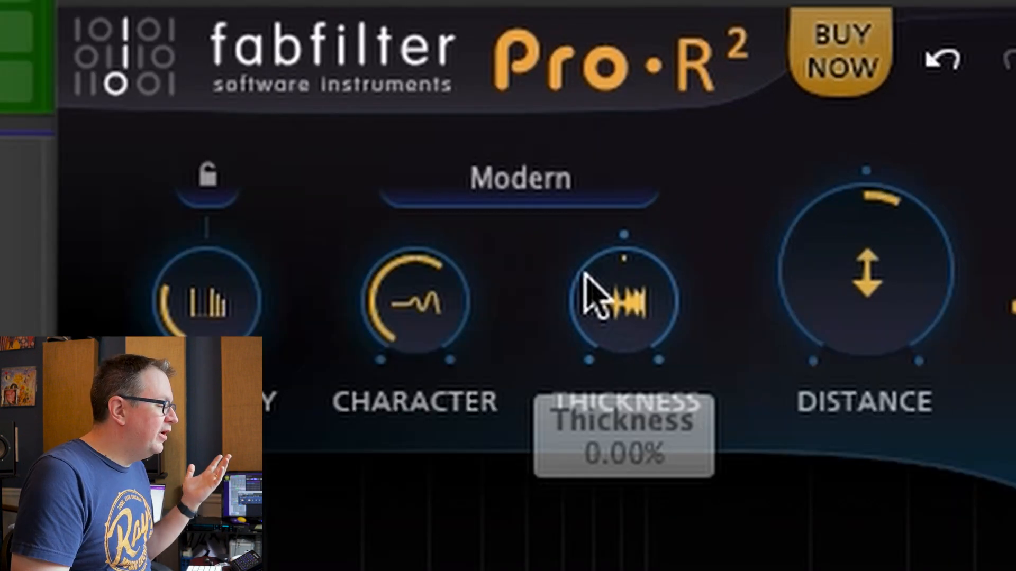
mouse_move(638, 340)
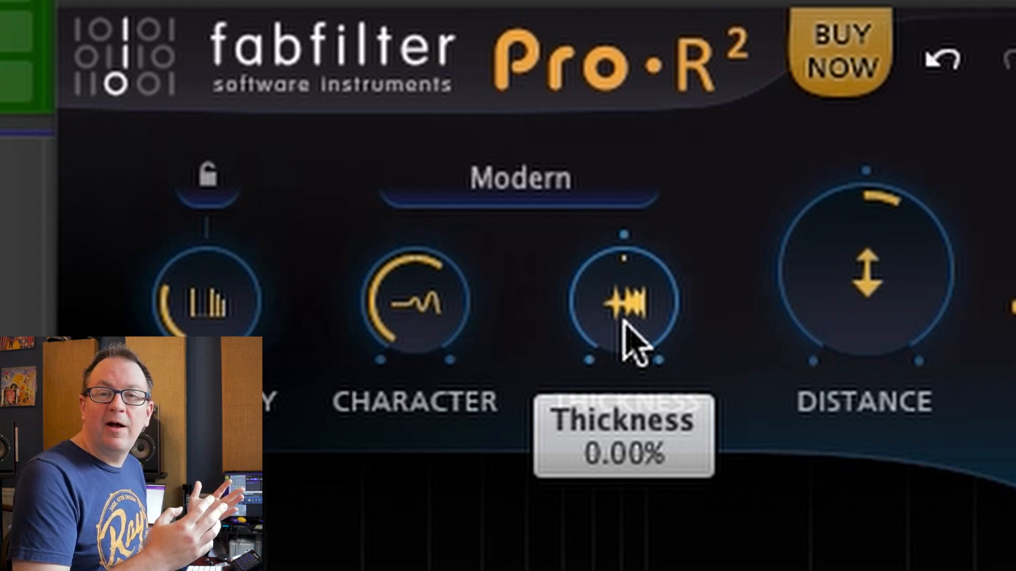
mouse_move(648, 291)
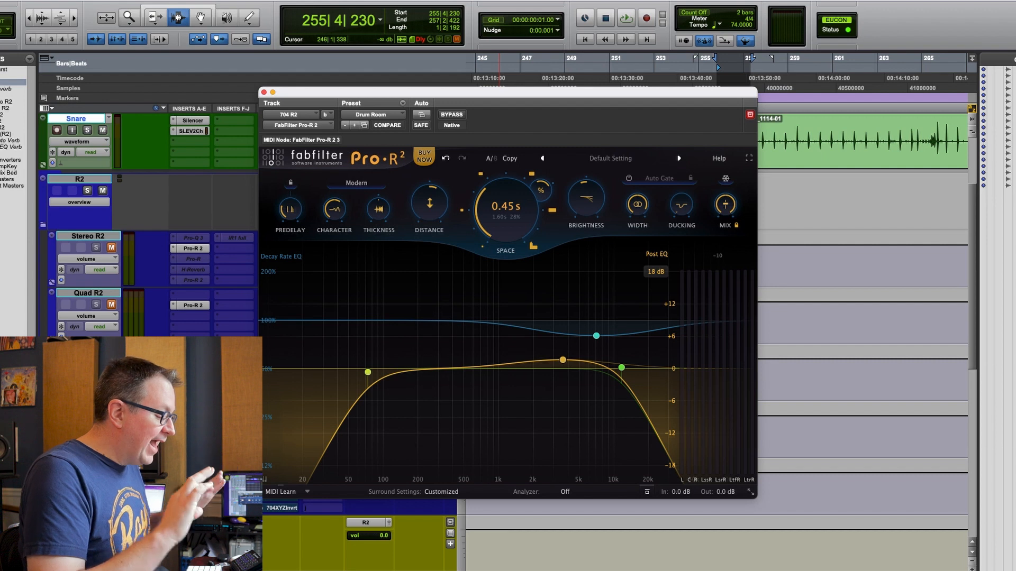
mouse_move(279, 455)
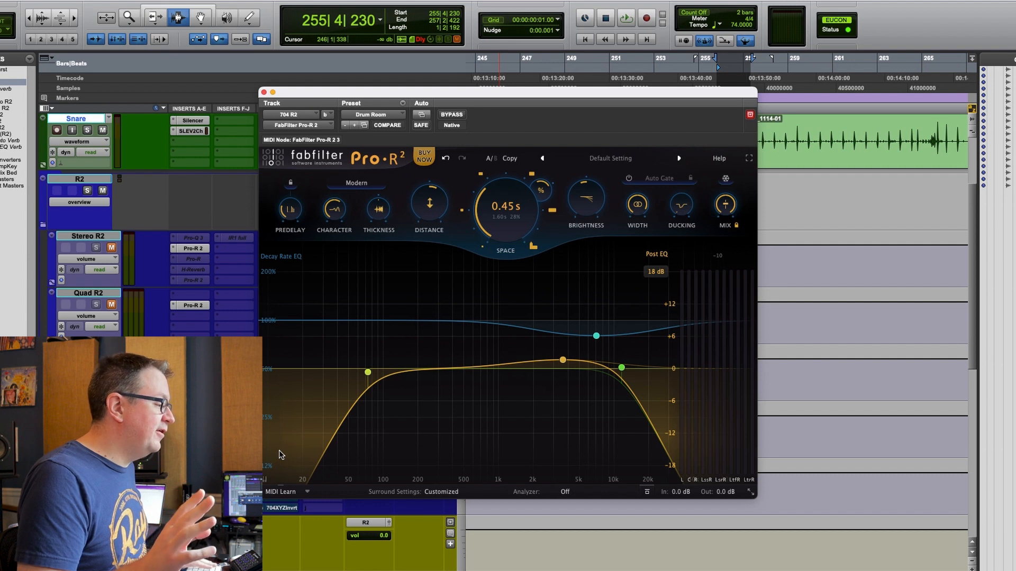
click(624, 18)
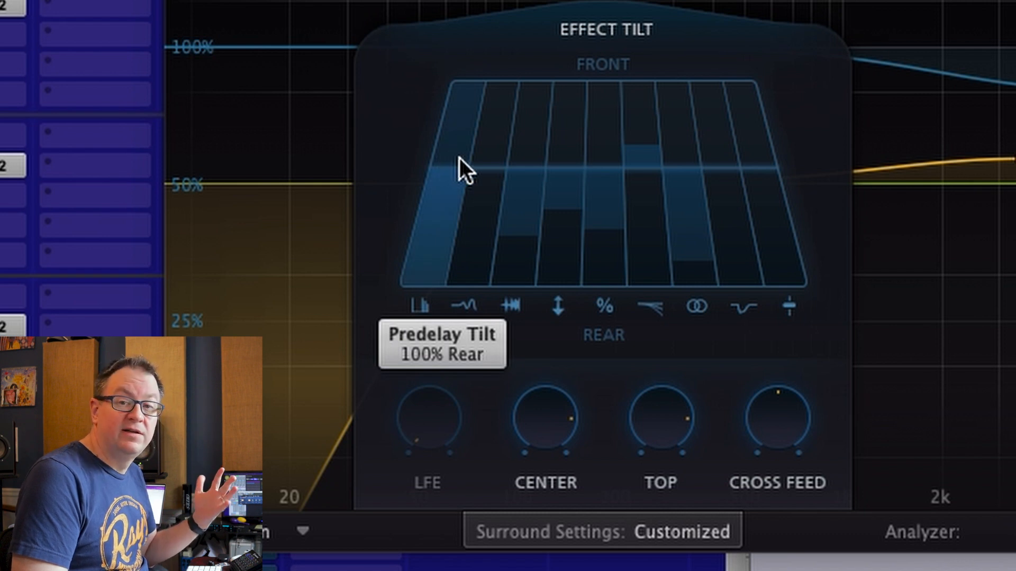
mouse_move(389, 201)
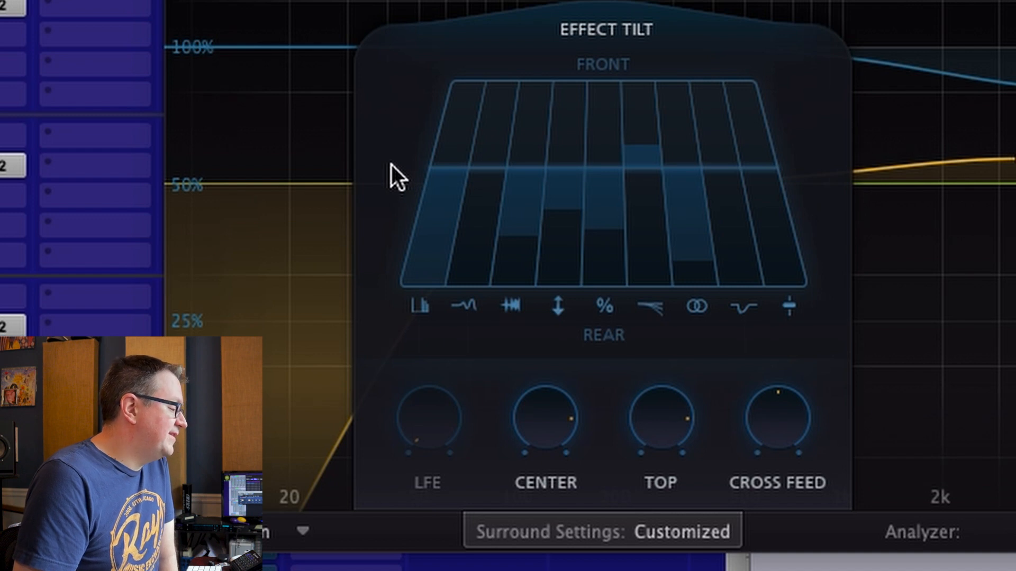
mouse_move(416, 214)
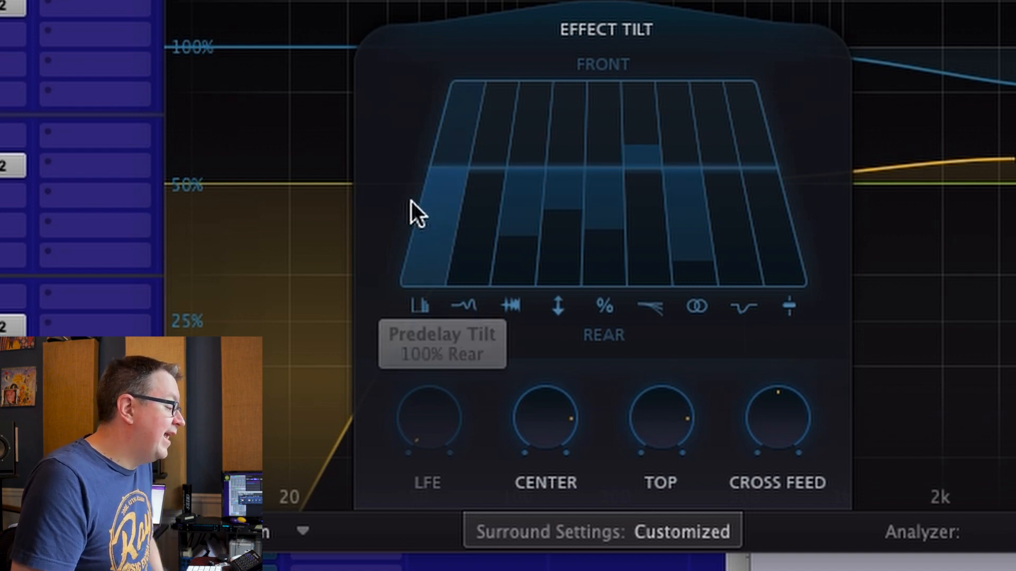
mouse_move(405, 197)
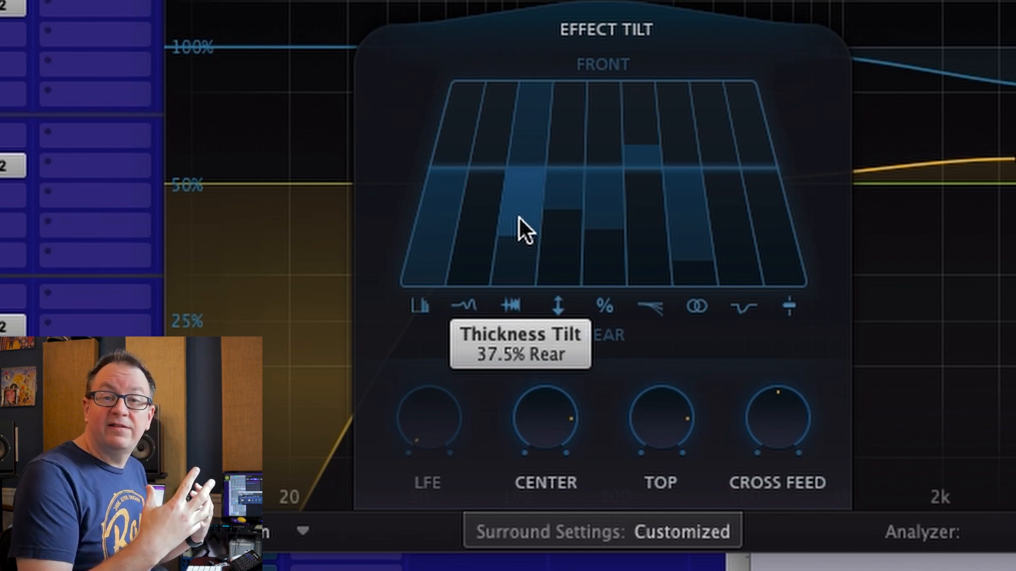
mouse_move(525, 142)
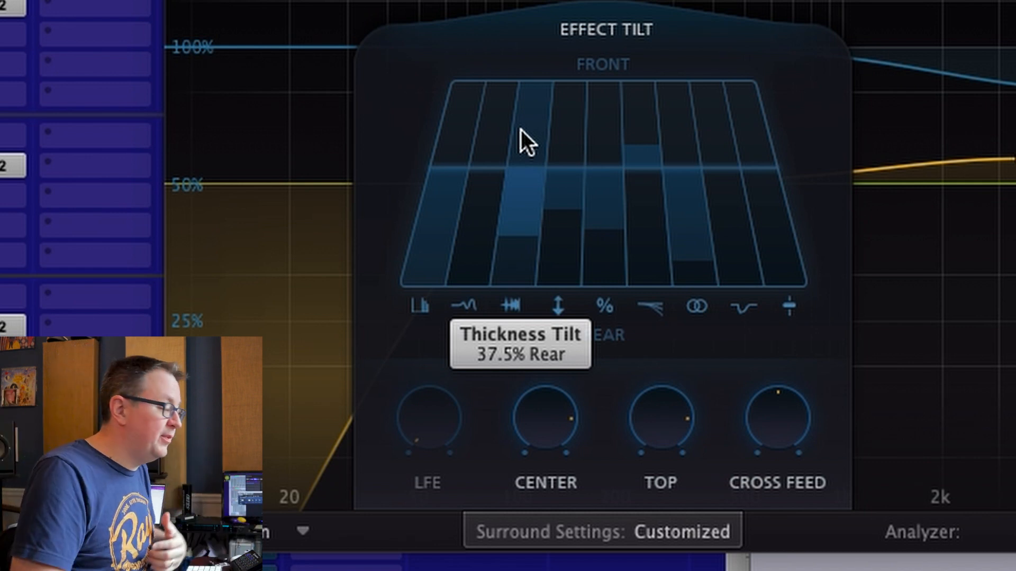
mouse_move(566, 211)
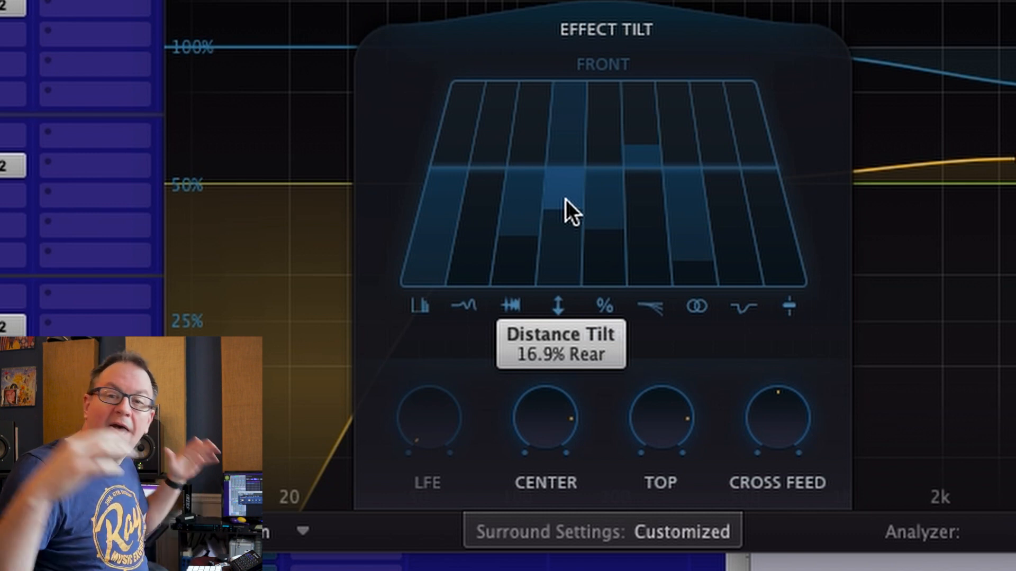
mouse_move(583, 213)
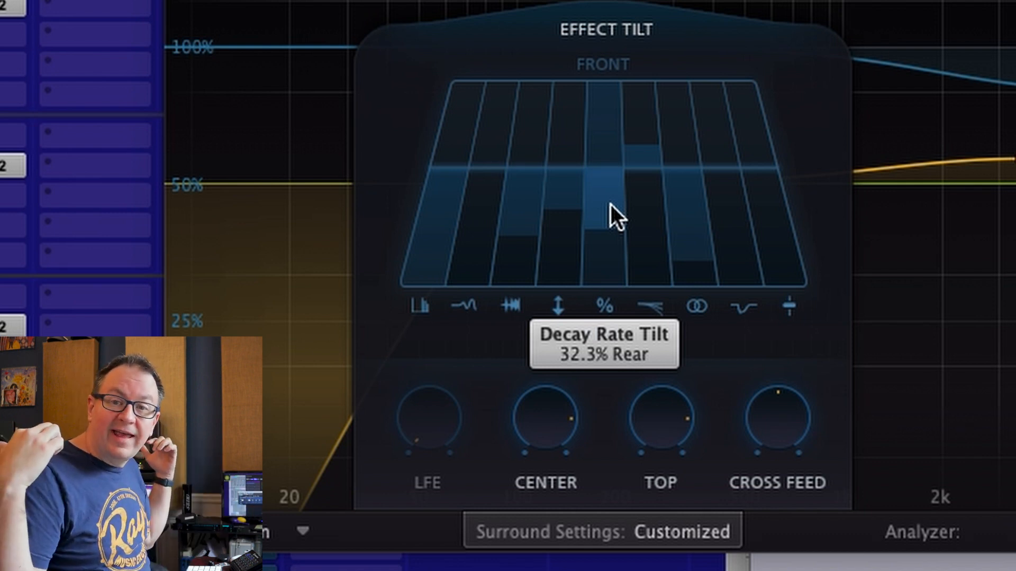
mouse_move(606, 240)
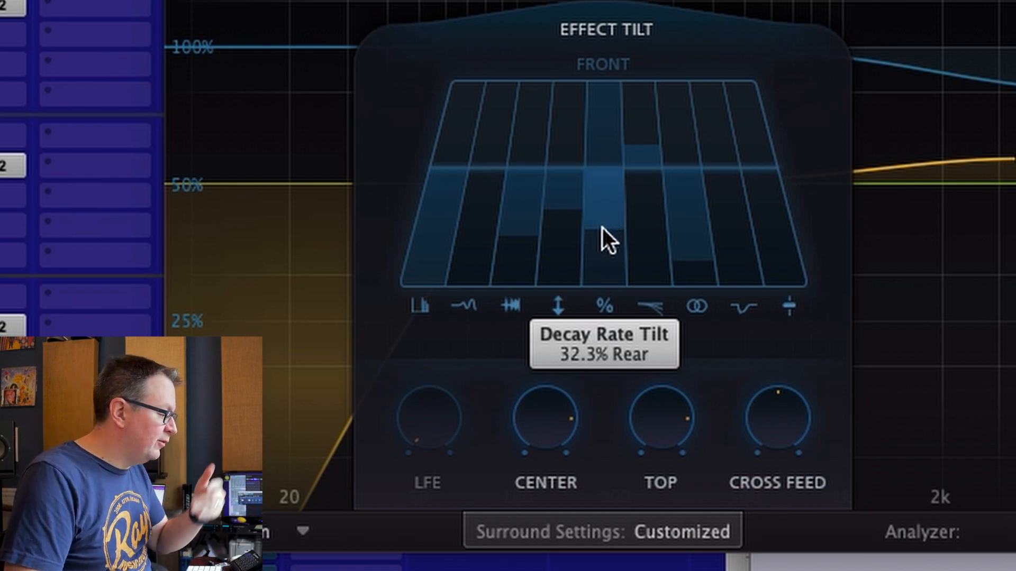
mouse_move(628, 216)
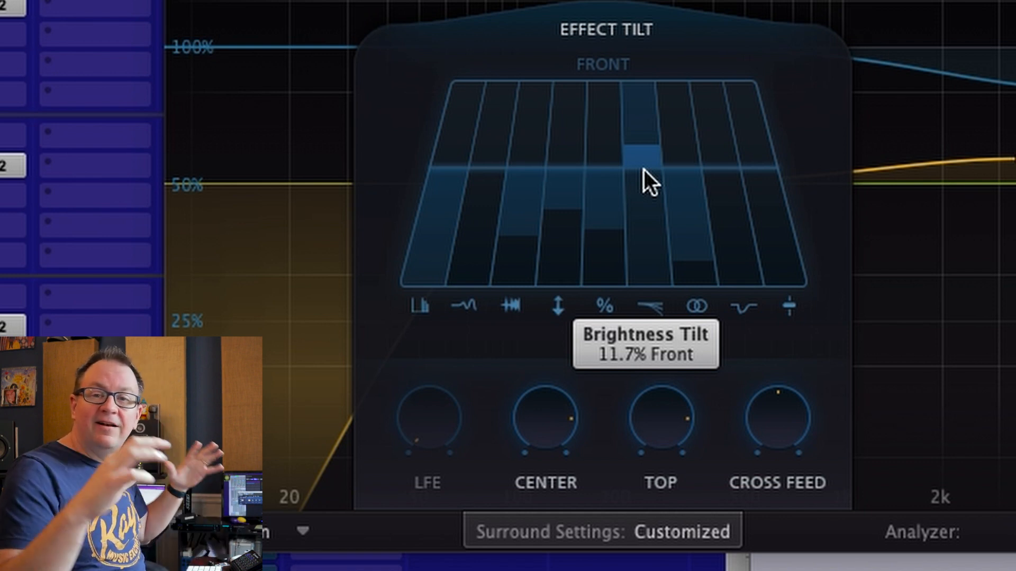
mouse_move(660, 188)
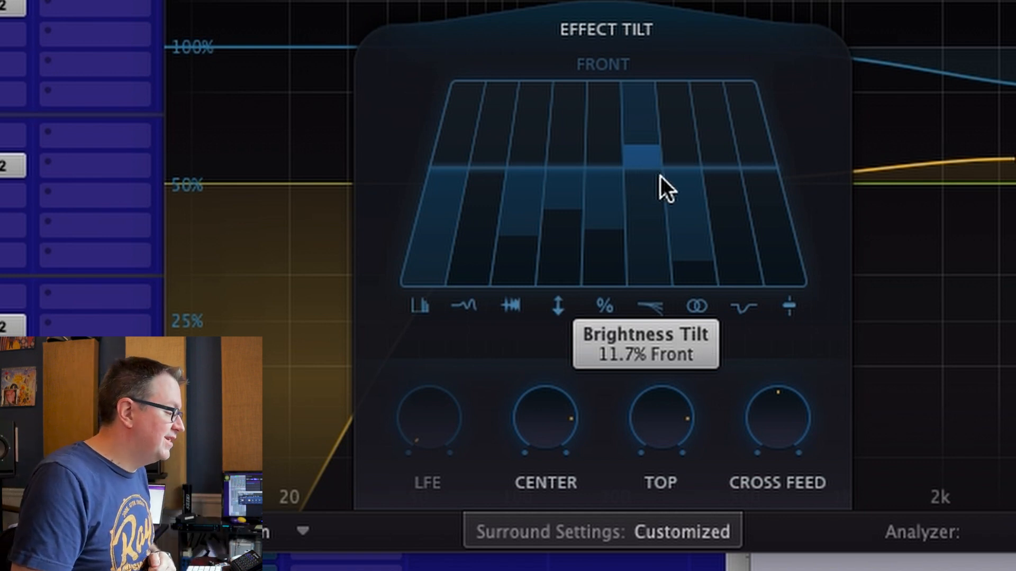
mouse_move(680, 236)
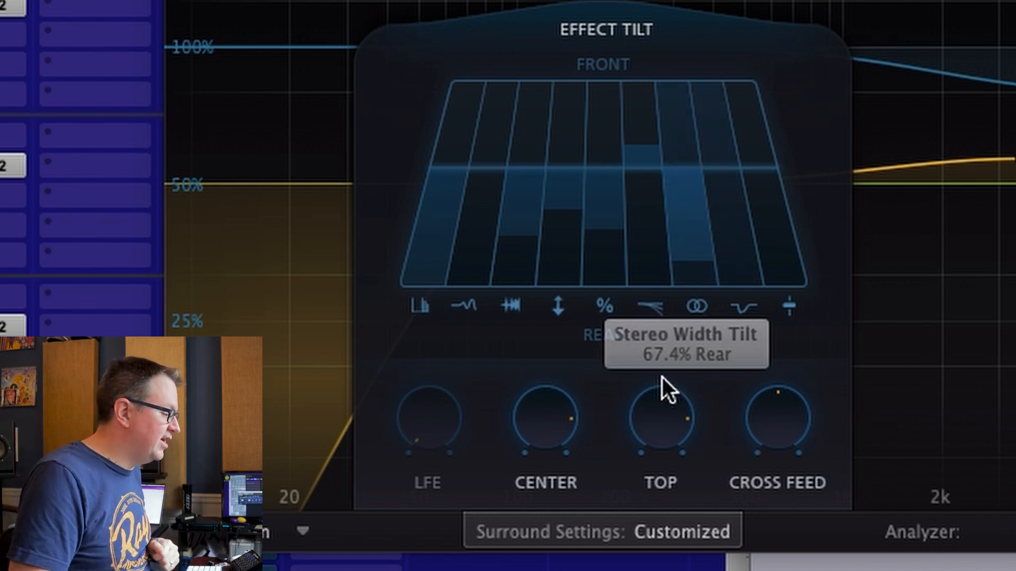
mouse_move(758, 428)
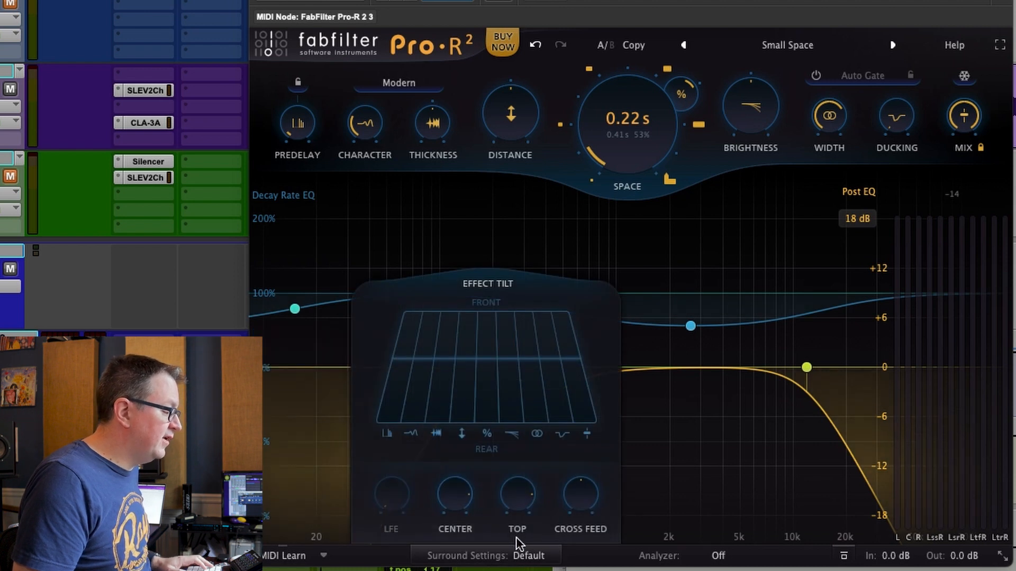
mouse_move(381, 463)
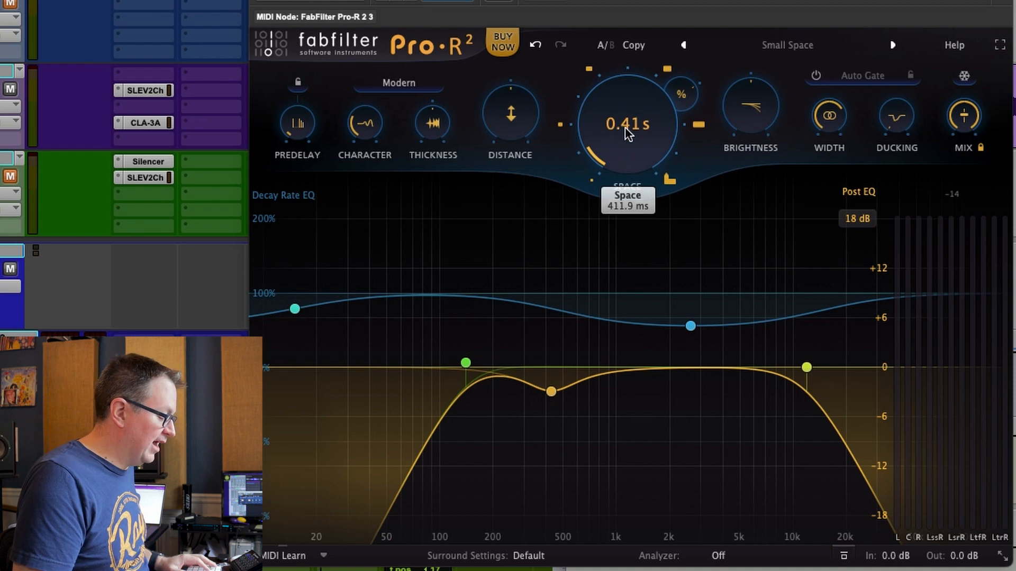
mouse_move(669, 24)
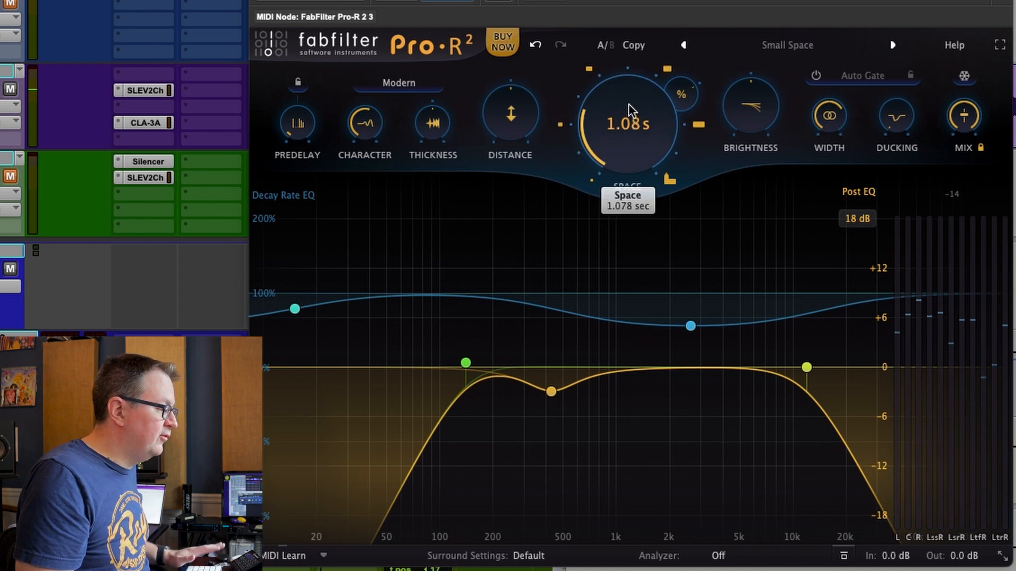
mouse_move(364, 123)
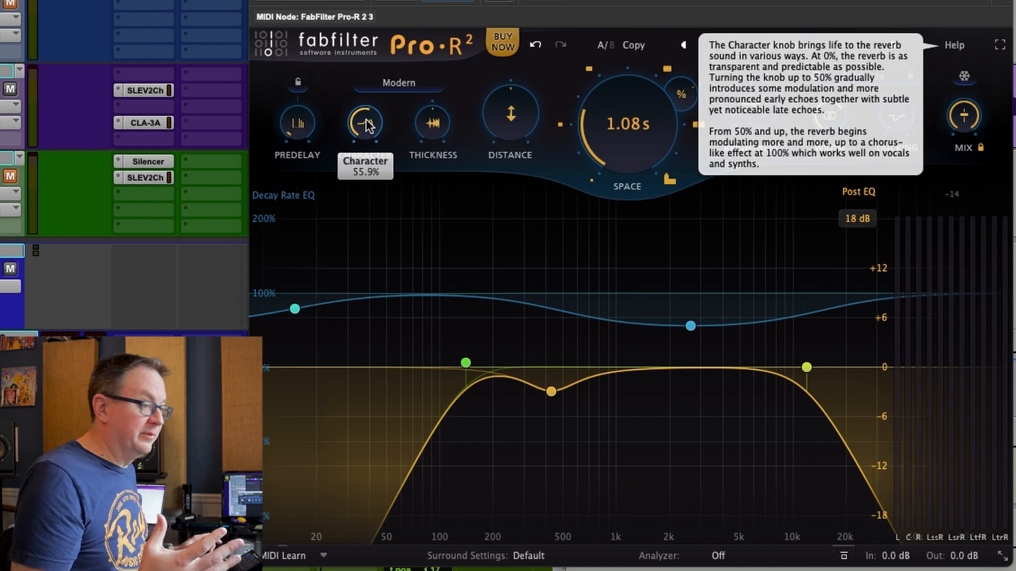
mouse_move(297, 122)
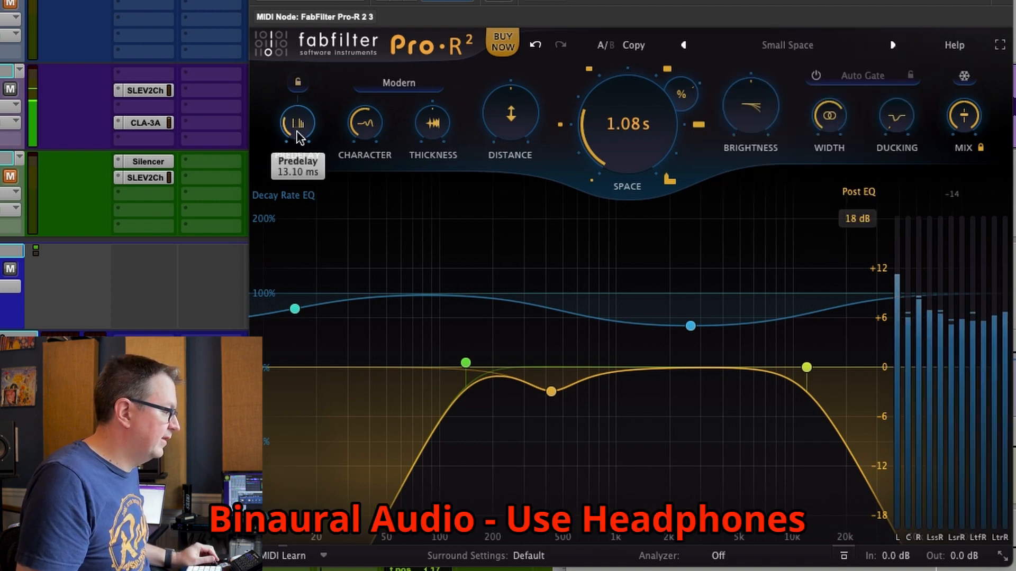
mouse_move(621, 289)
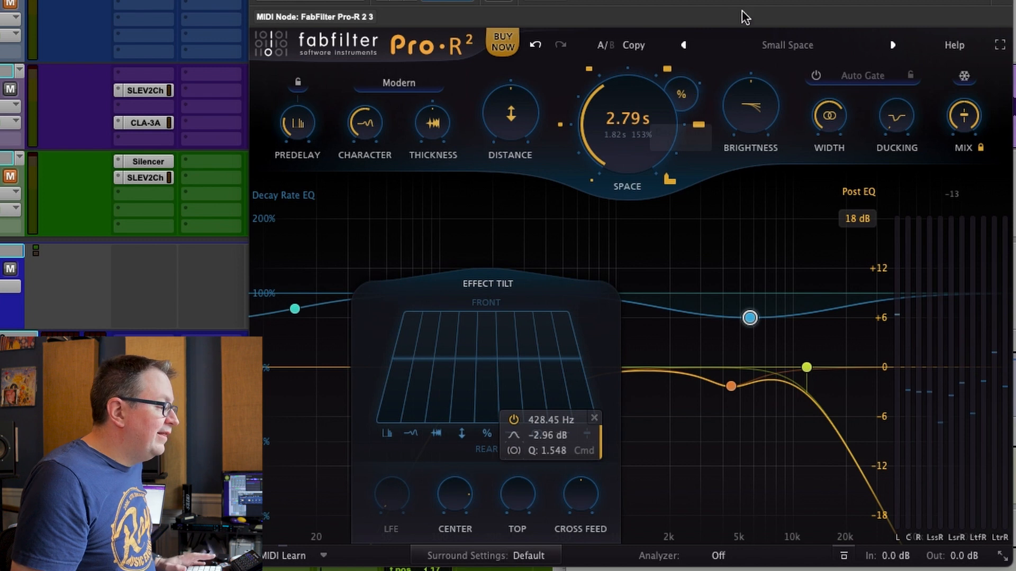
Hide the Effect Tilt panel to reveal the full post EQ curve
click(603, 45)
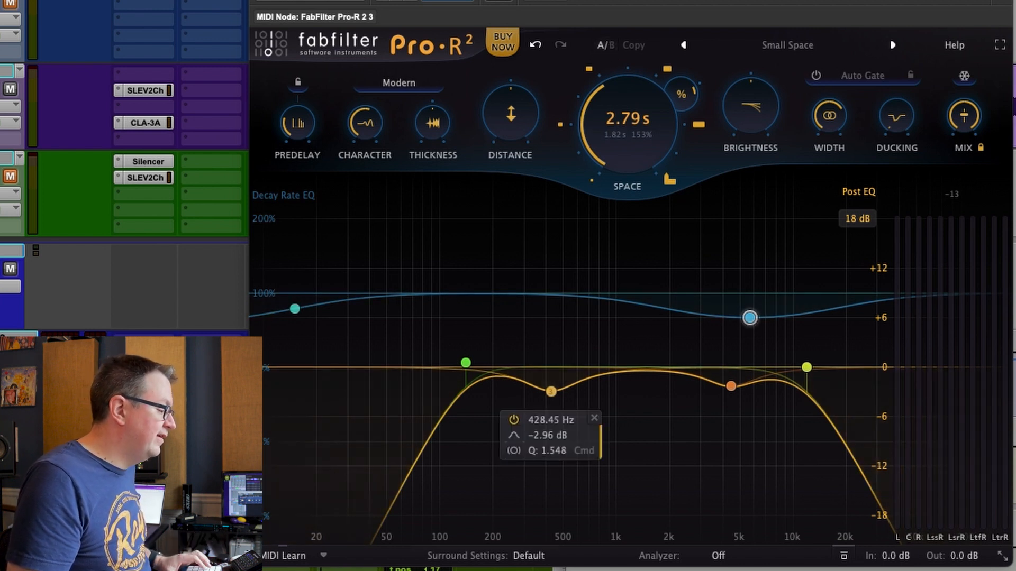
click(488, 556)
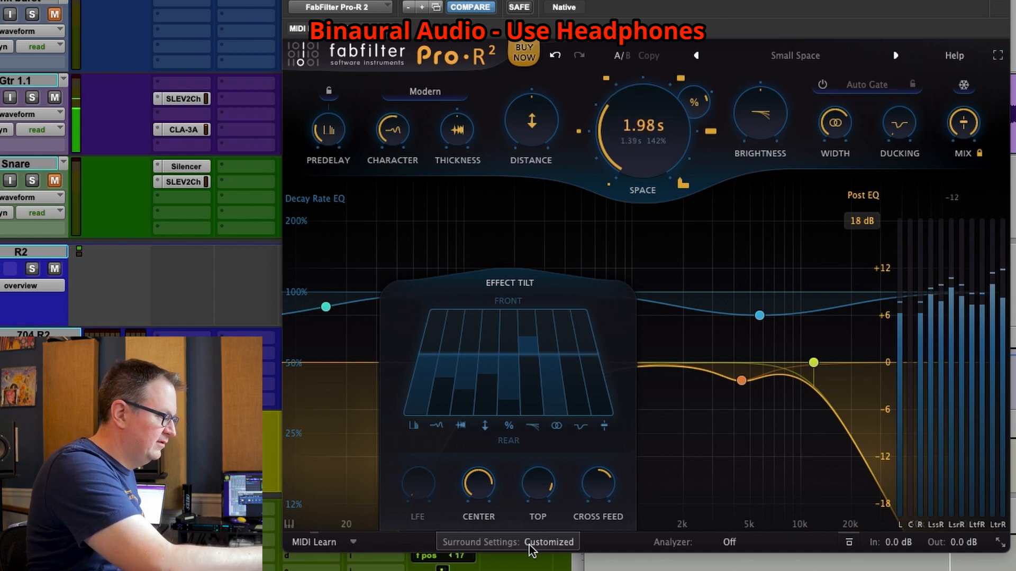
mouse_move(580, 511)
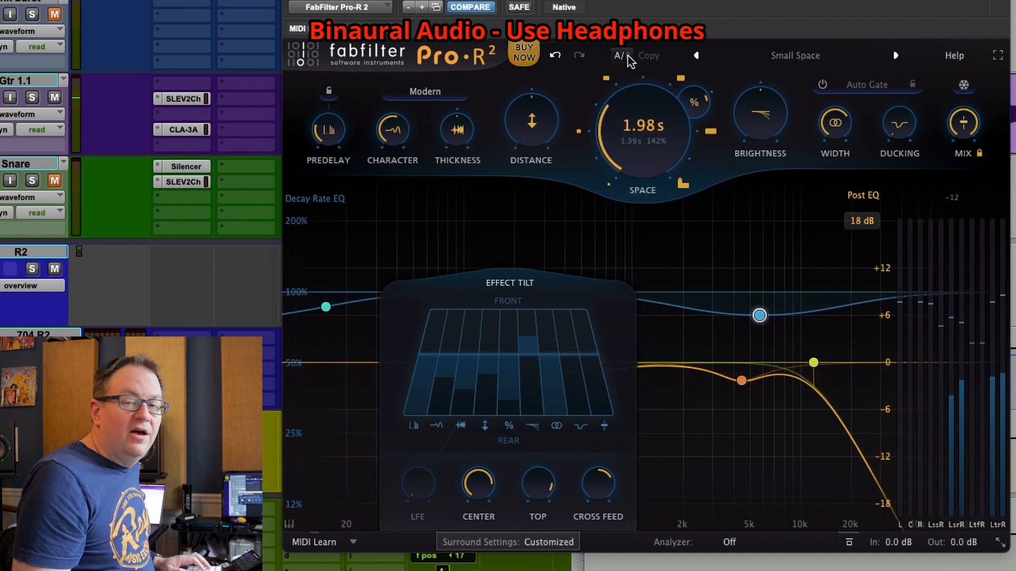
mouse_move(623, 55)
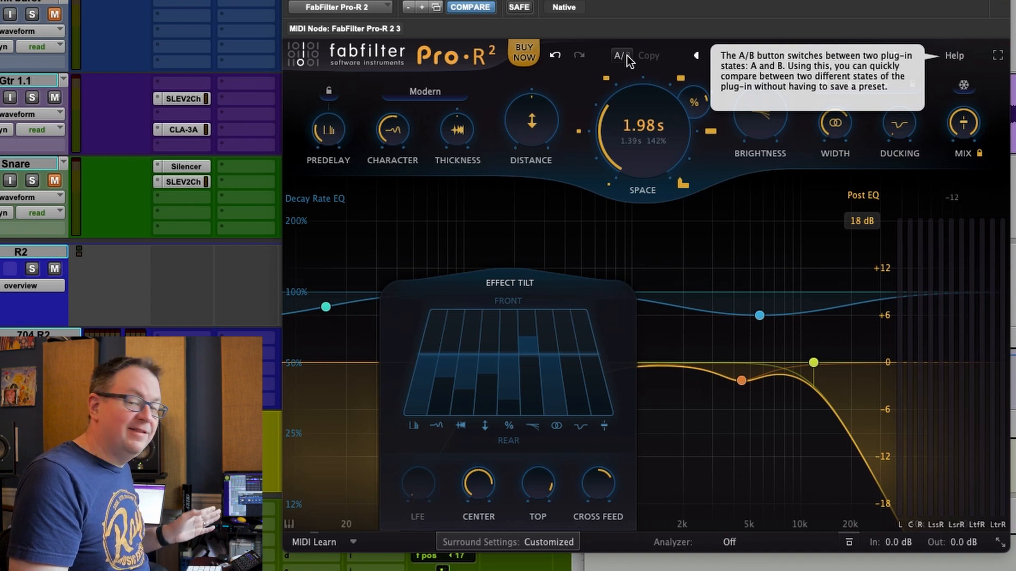
Switch Pro-R 2 to the B state with default surround settings
click(620, 55)
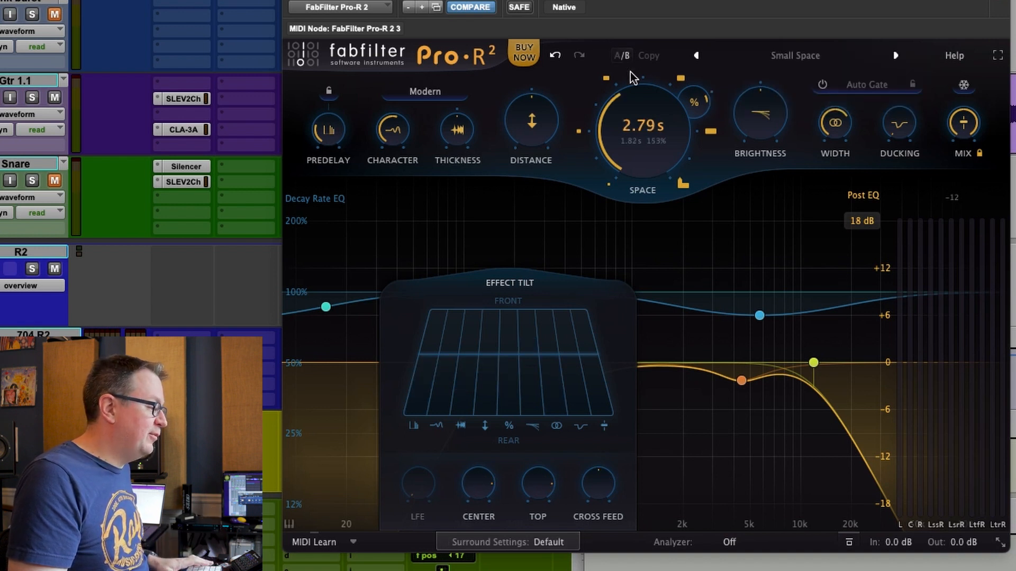
mouse_move(647, 133)
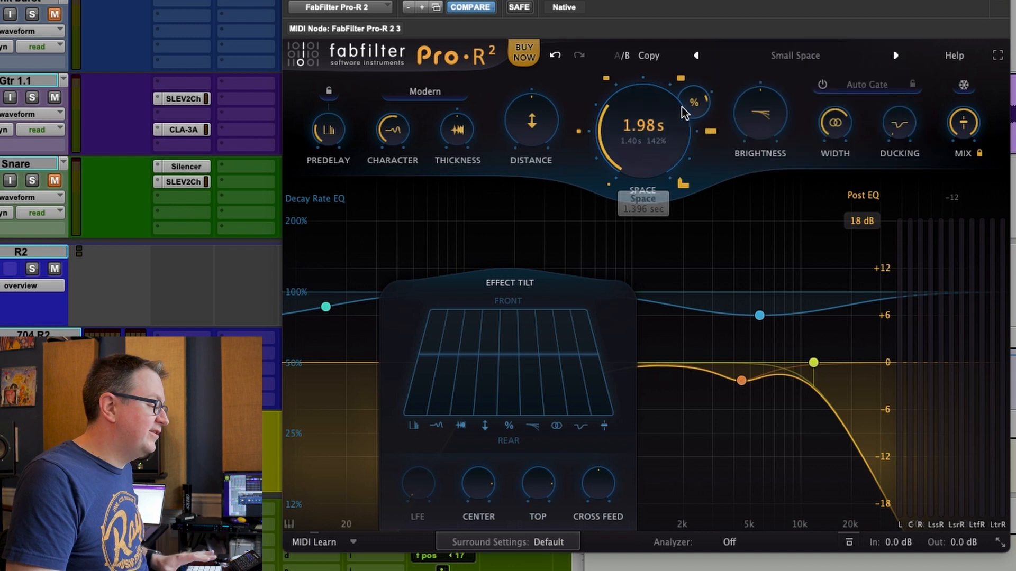
mouse_move(677, 108)
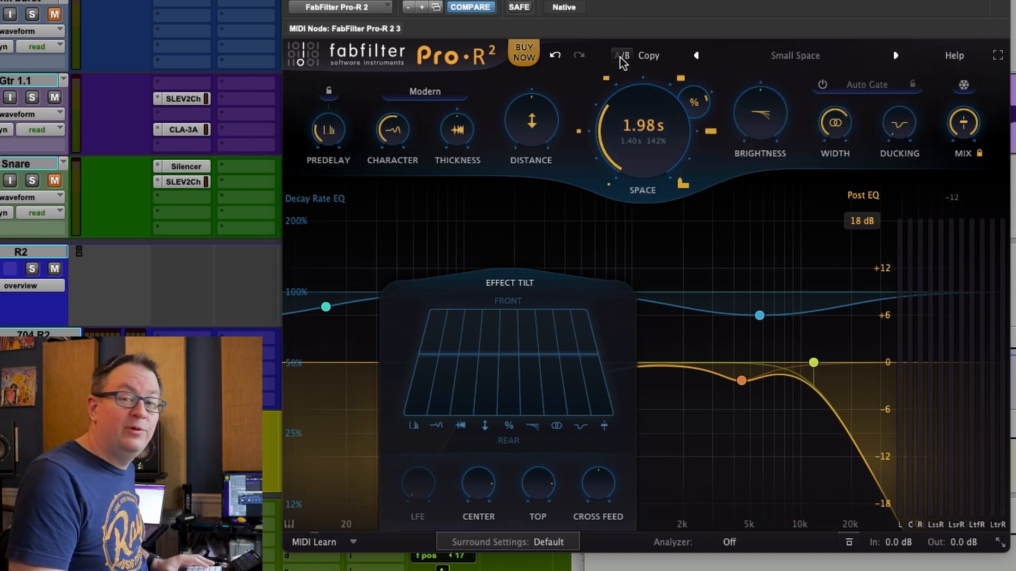
mouse_move(620, 55)
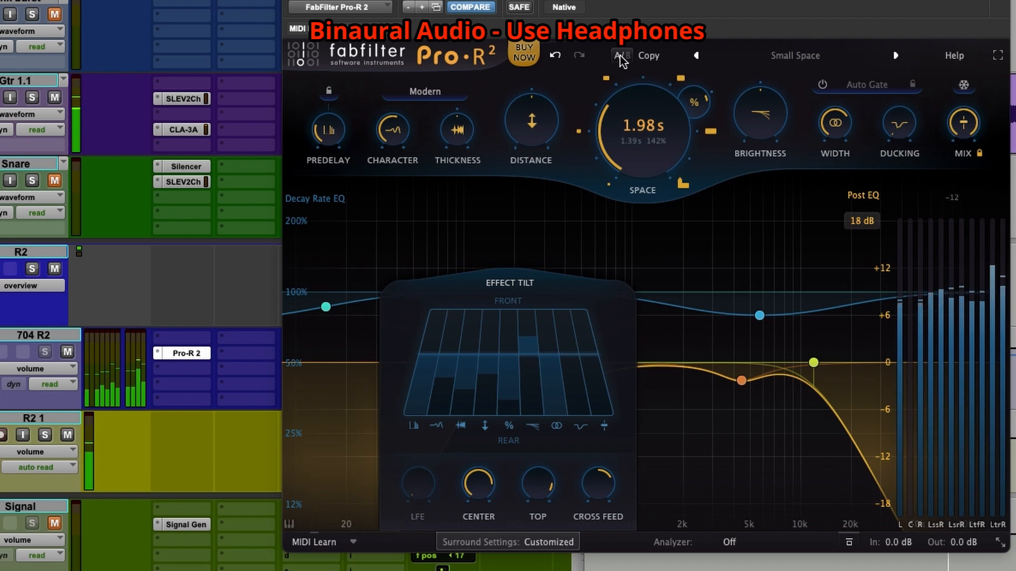
Switch back to state A with the Customized Effect Tilt surround settings
click(620, 55)
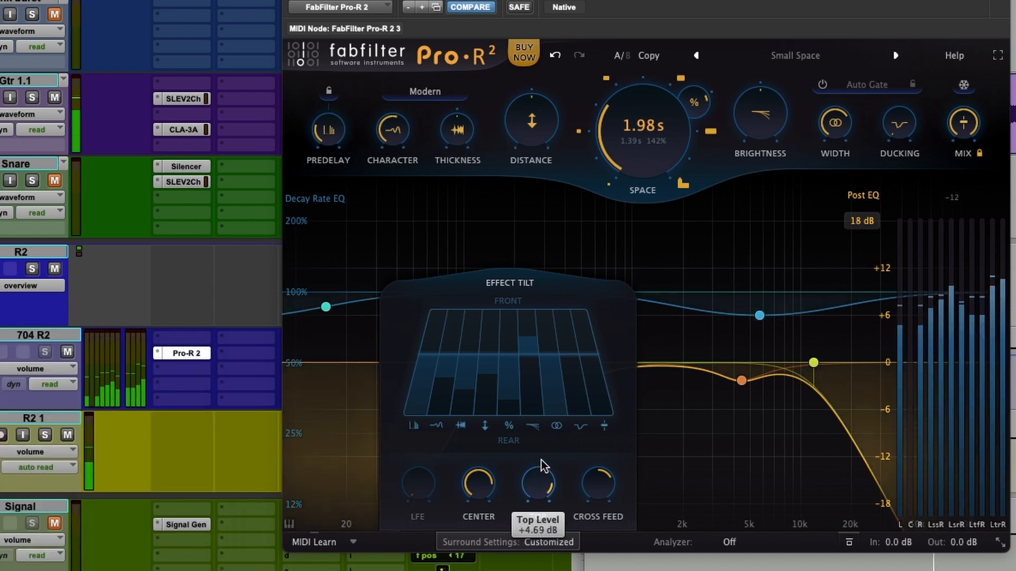
mouse_move(624, 482)
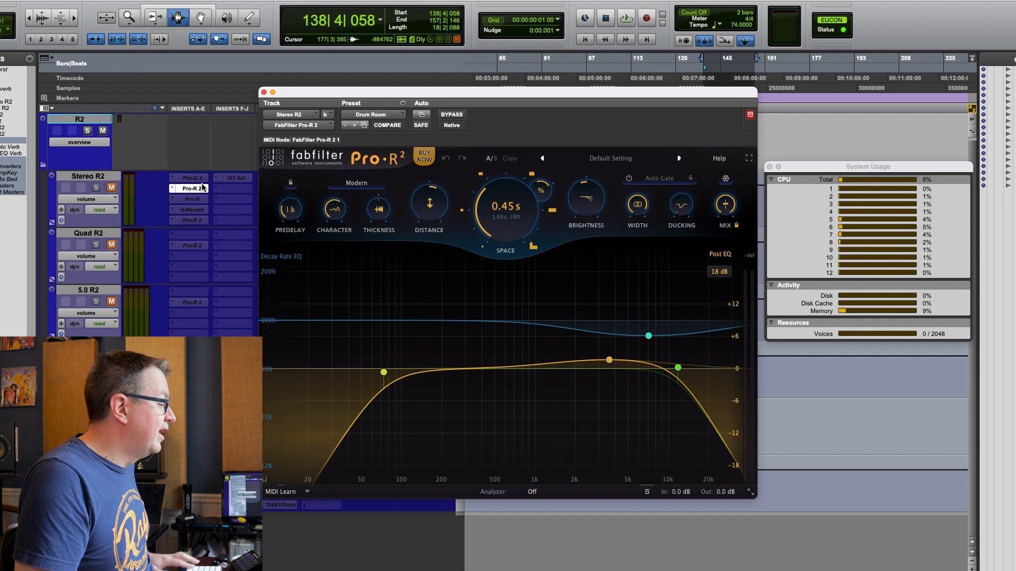
Step through the Quad, 7.0, 7.0.2 and 7.0.4 Pro-R 2 instances, comparing CPU load
click(264, 92)
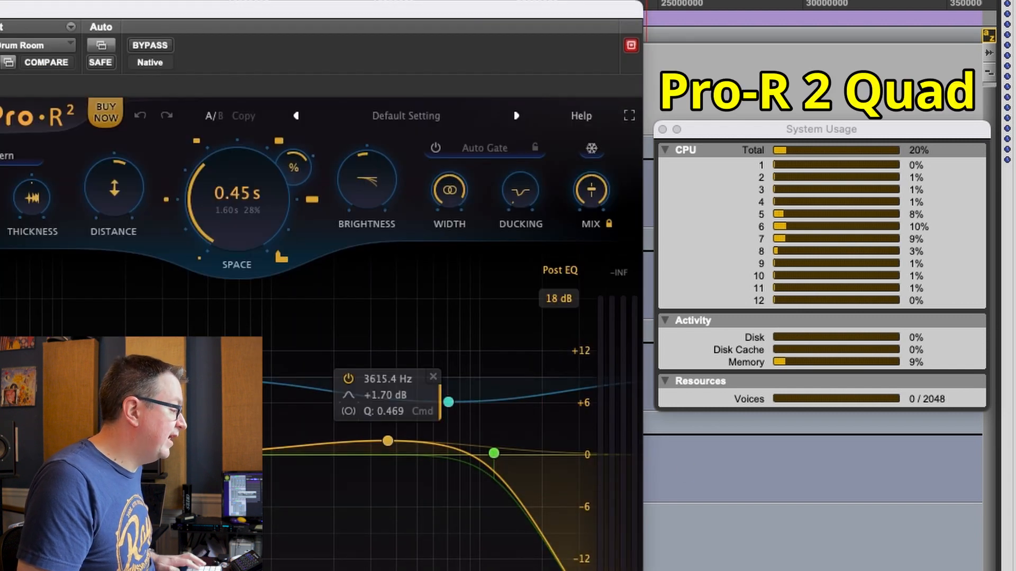
click(630, 44)
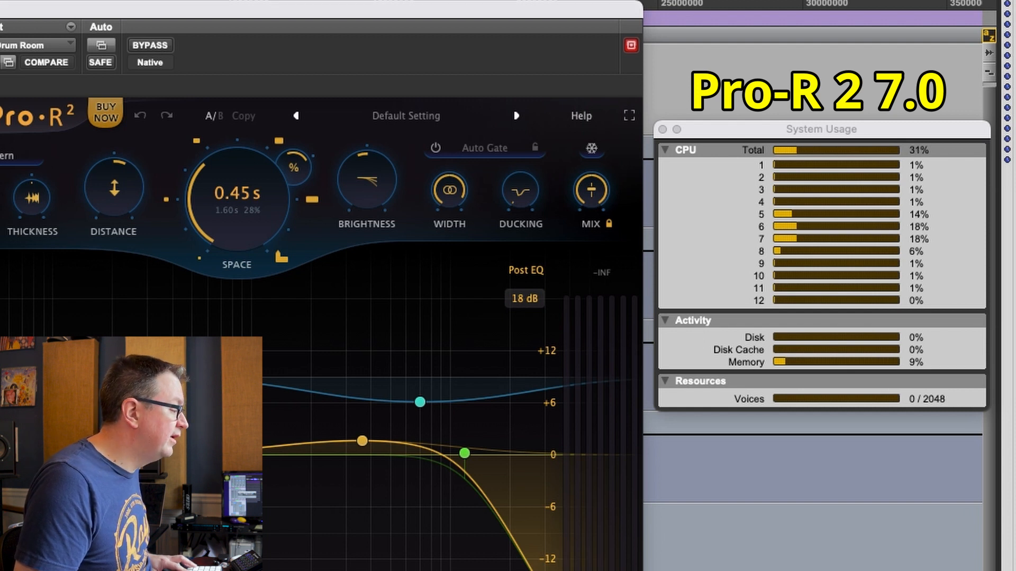
click(630, 44)
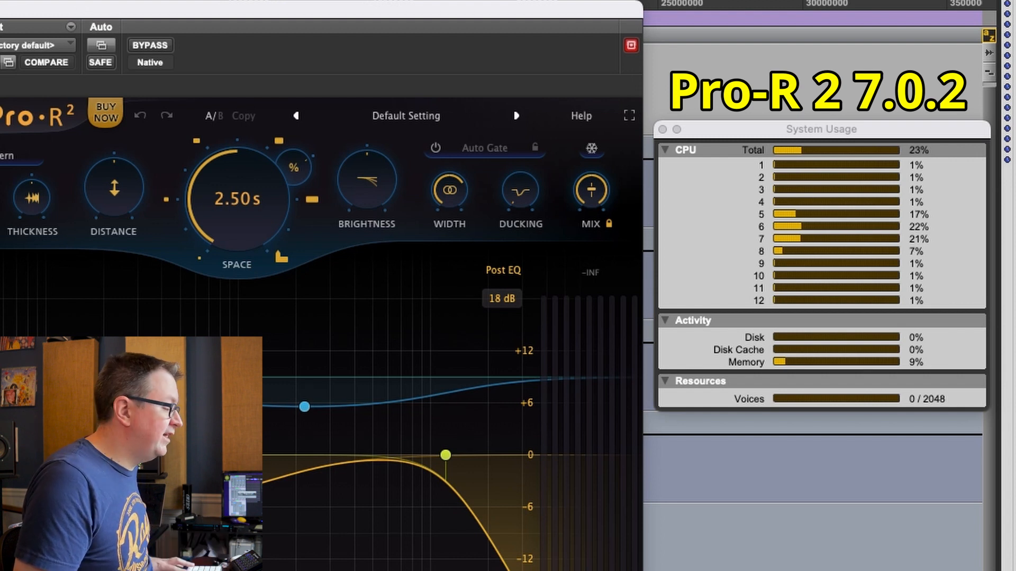
click(630, 44)
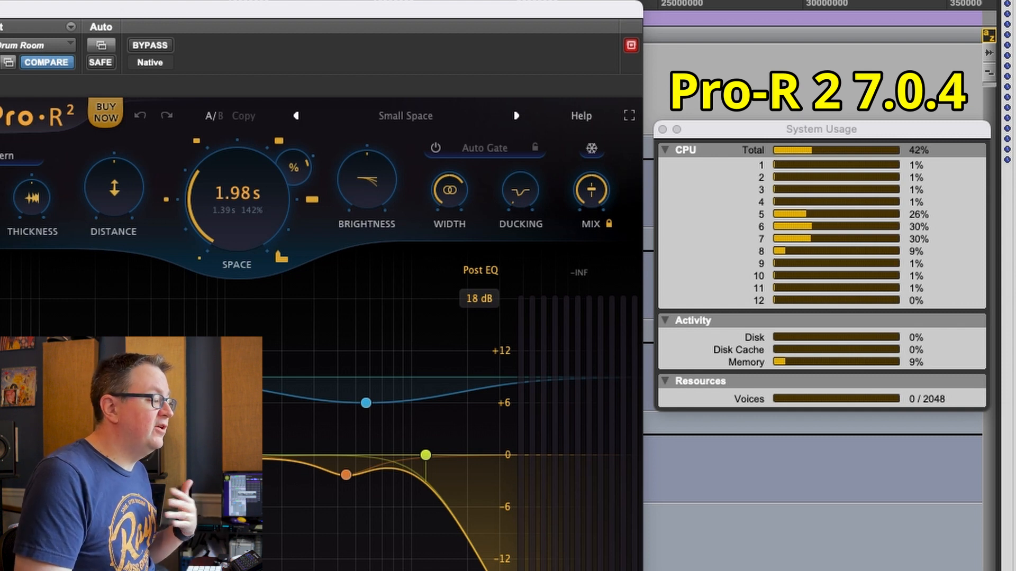
mouse_move(211, 217)
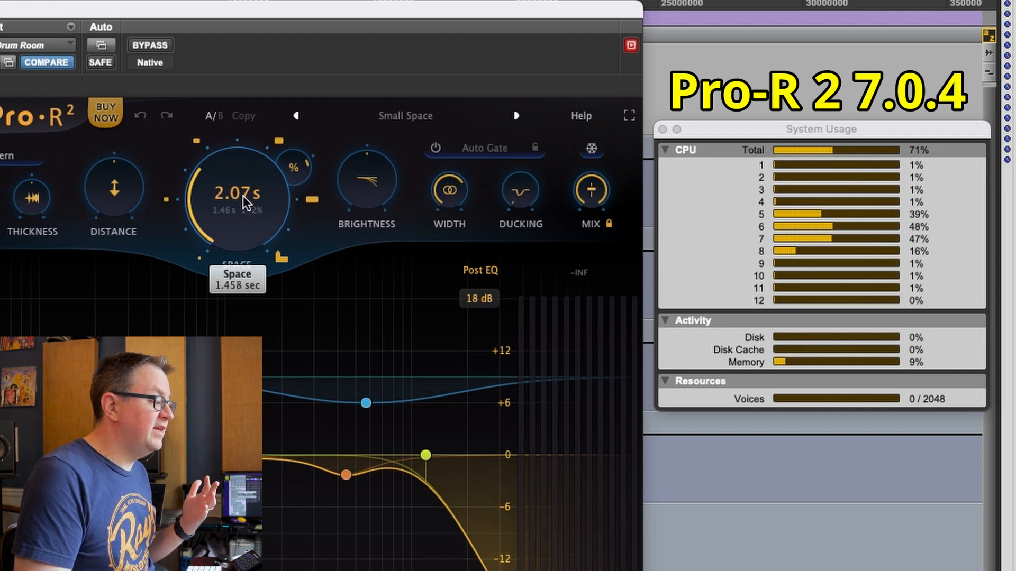
Raise the 7.0.4 reverb's Space decay to about 2.07 s while watching CPU
drag(245, 202, 245, 168)
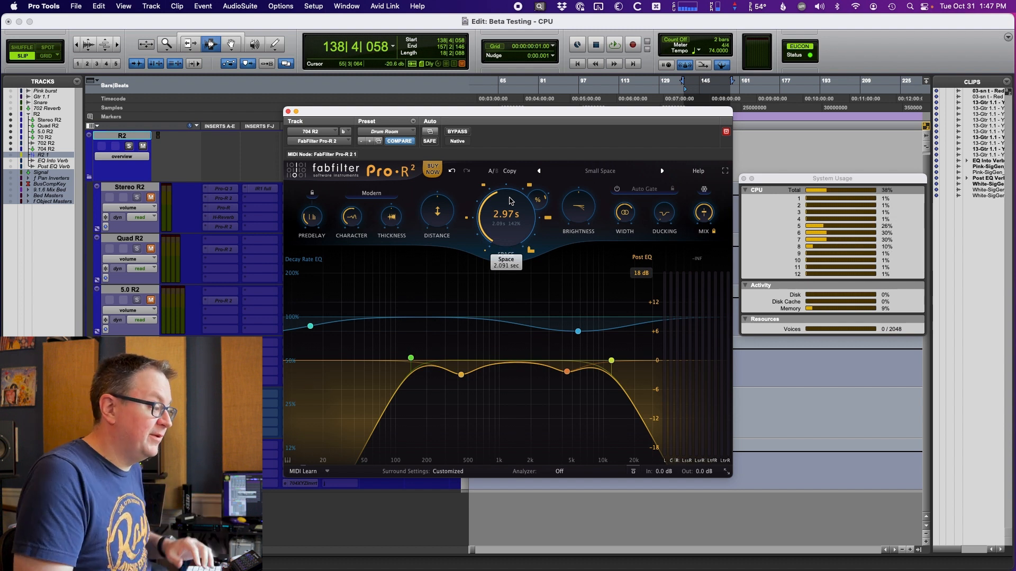
mouse_move(499, 289)
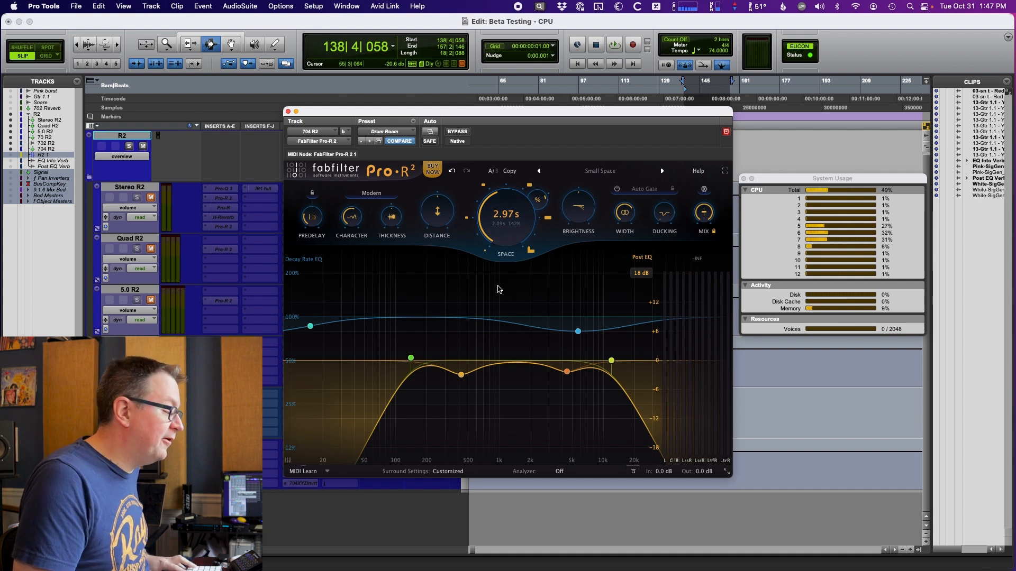